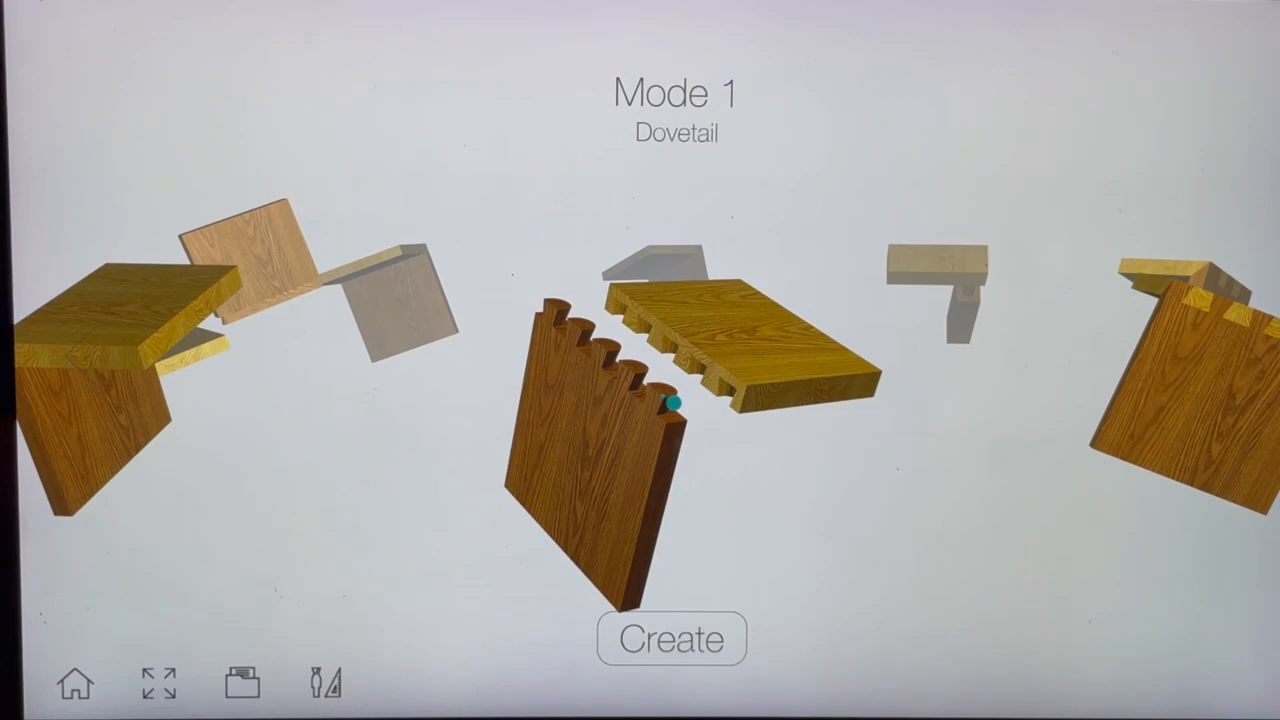
Create a new dovetail joint design from the Mode 1 Dovetail screen.
{"action": "left_click", "coordinate": [670, 638]}
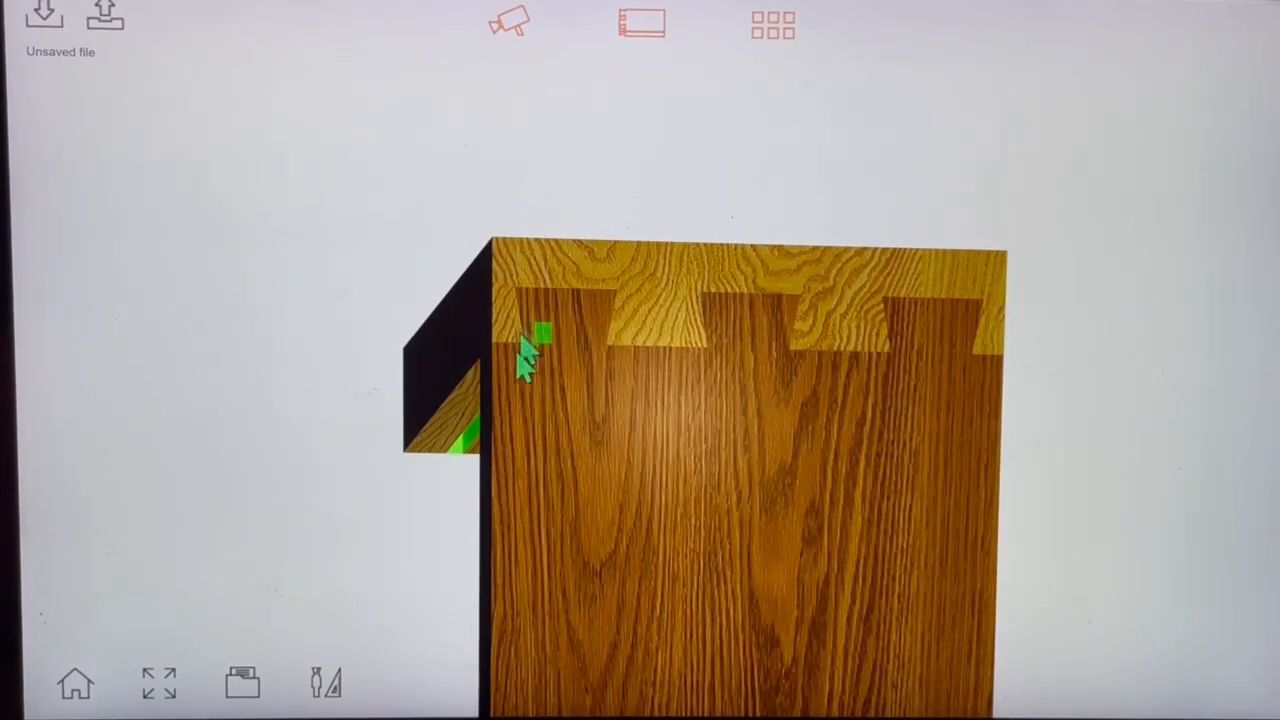
Open the router bit library, showing the straight bits with the 12 mm S-L equipped.
{"action": "left_click", "coordinate": [325, 683]}
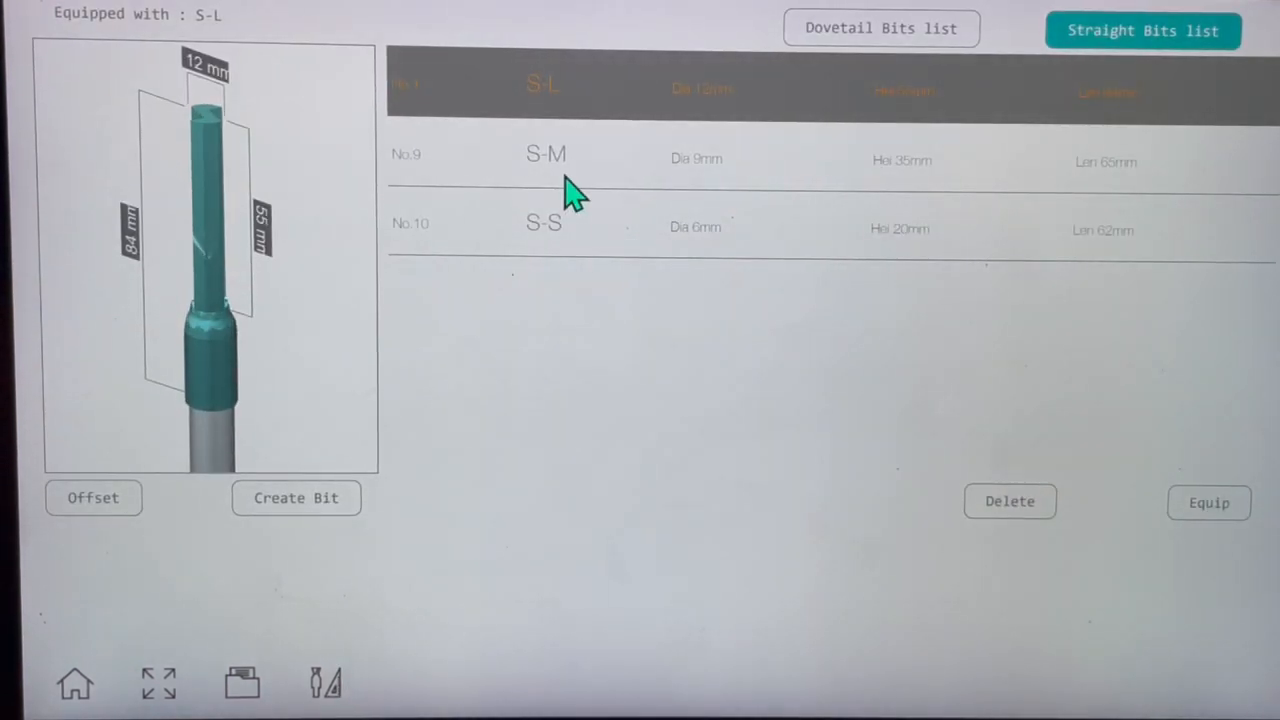
Preview the S-M and S-S straight bits, then the D-LL and D-SS dovetail bits.
{"action": "left_click", "coordinate": [546, 154]}
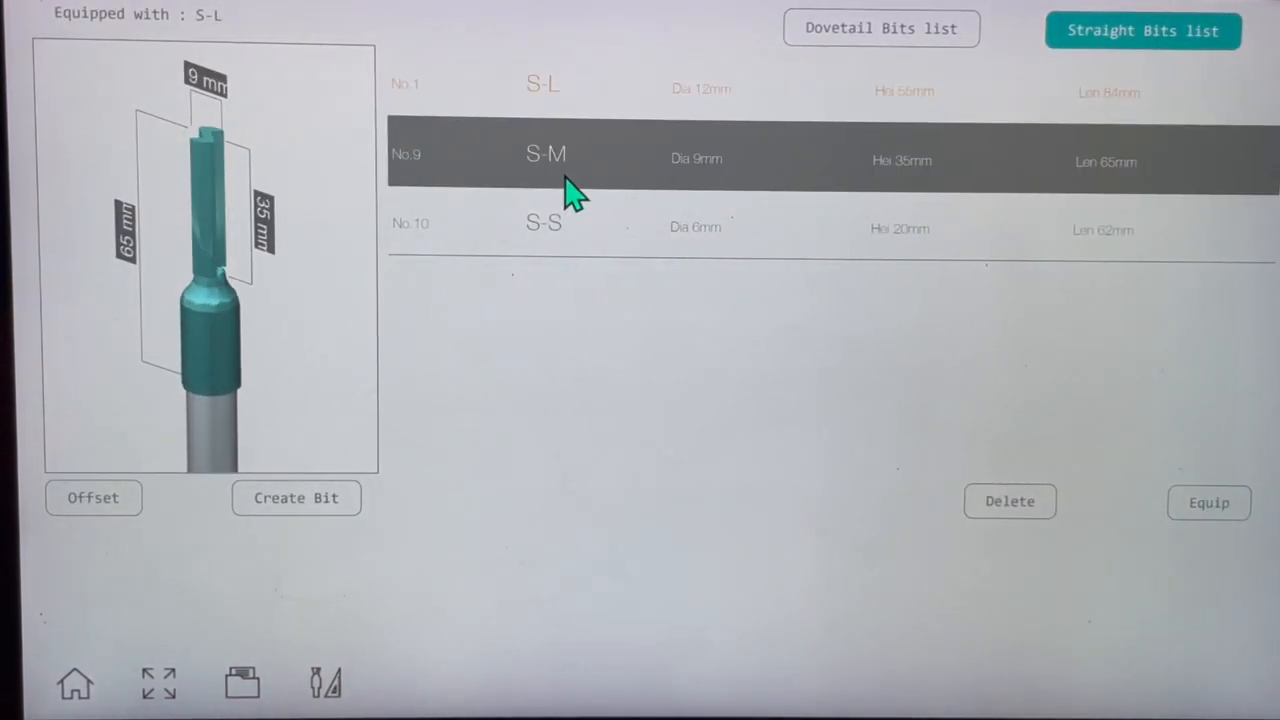
{"action": "left_click", "coordinate": [544, 224]}
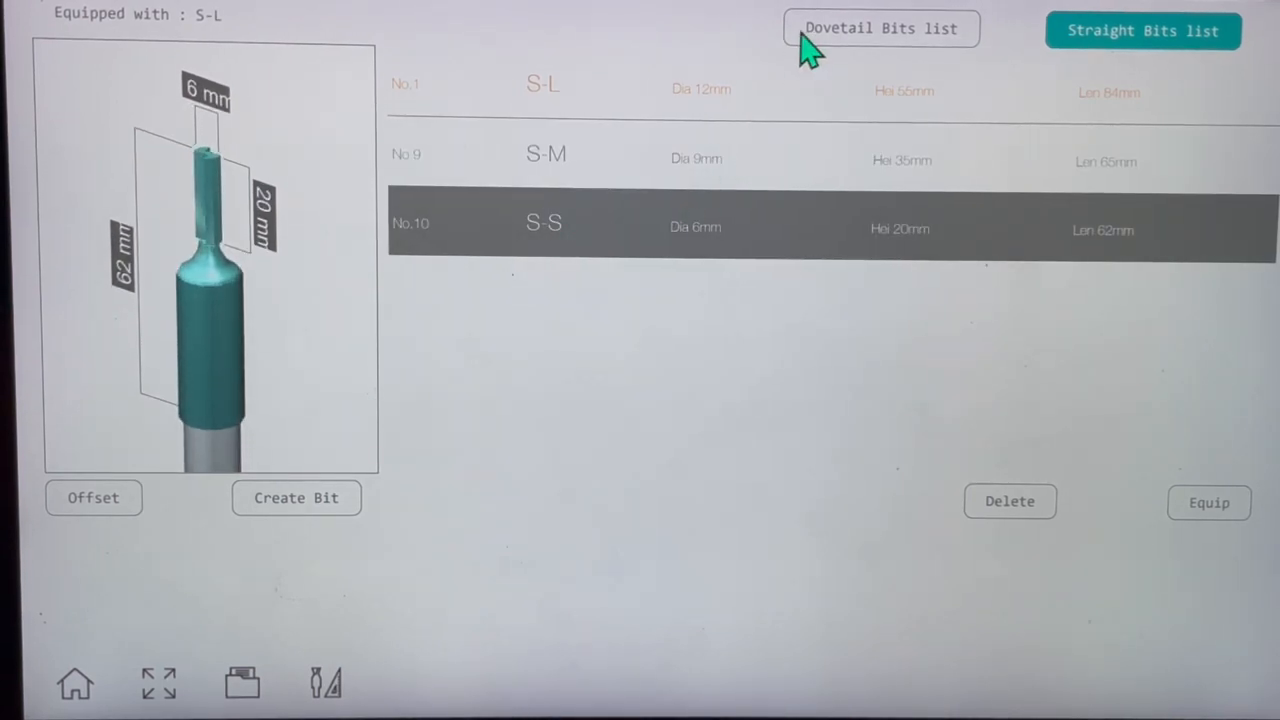
{"action": "left_click", "coordinate": [880, 28]}
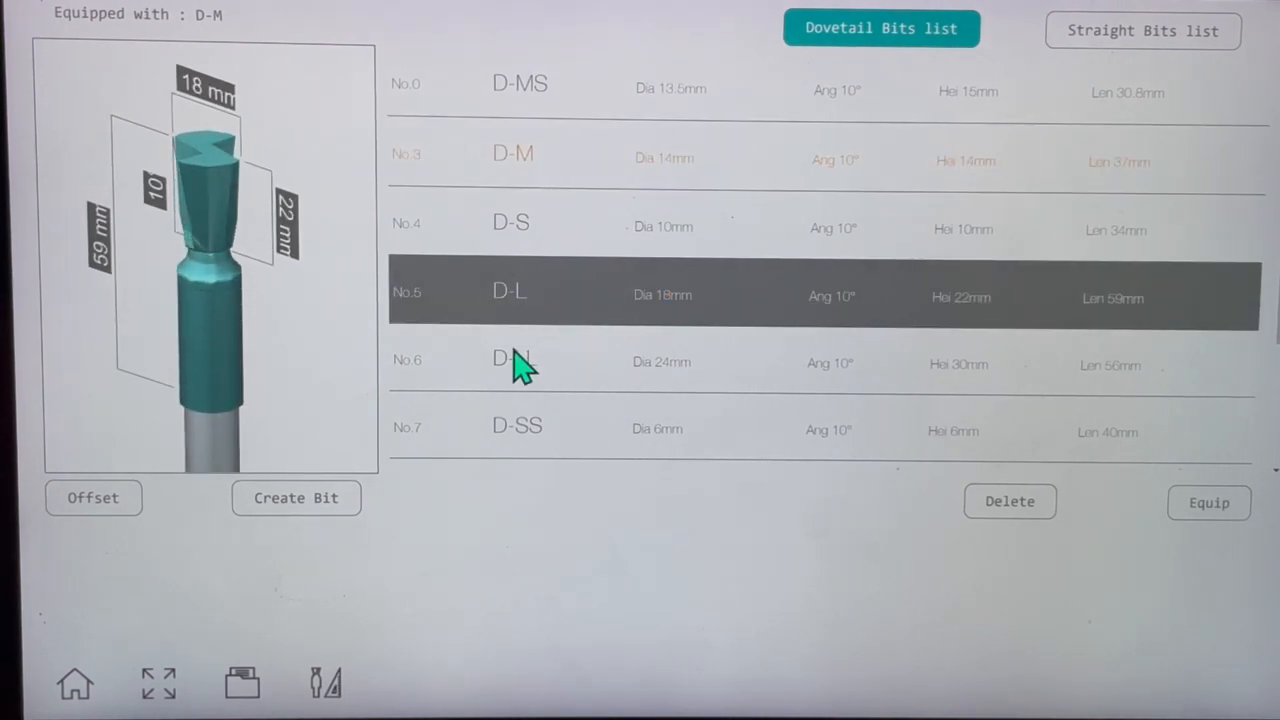
{"action": "left_click", "coordinate": [515, 361]}
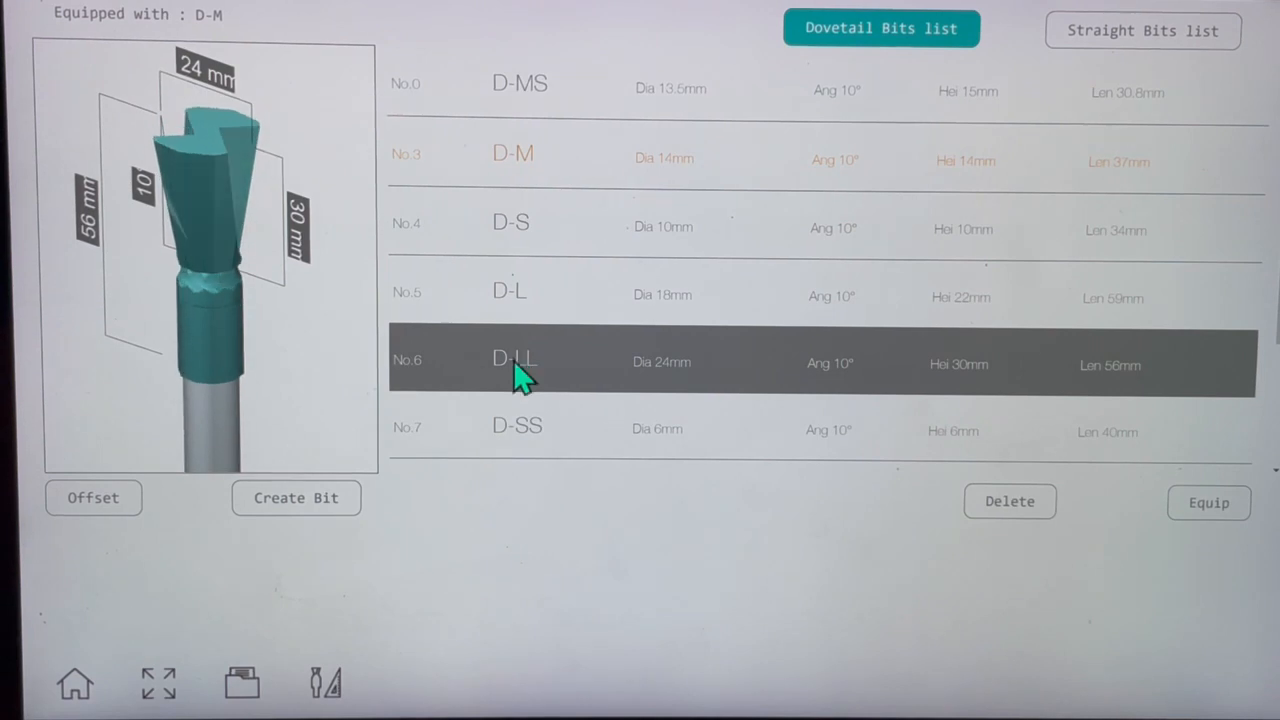
{"action": "left_click", "coordinate": [517, 427]}
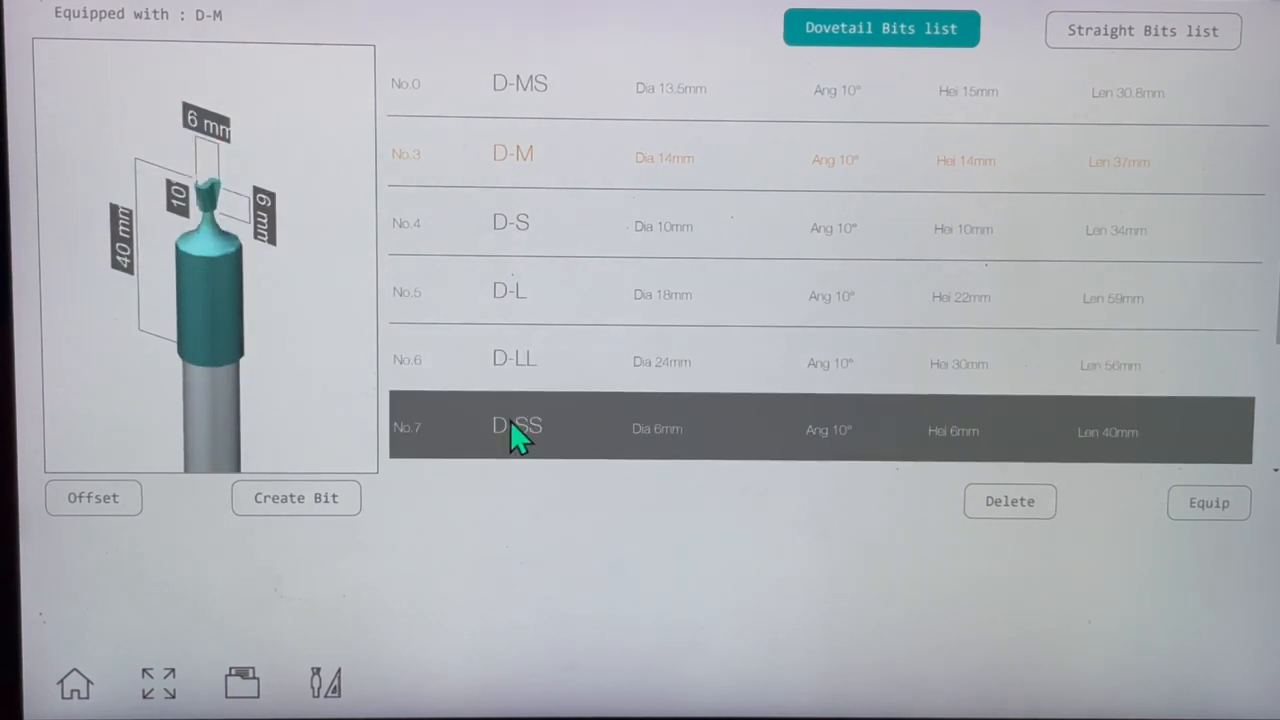
{"action": "mouse_move", "coordinate": [175, 630]}
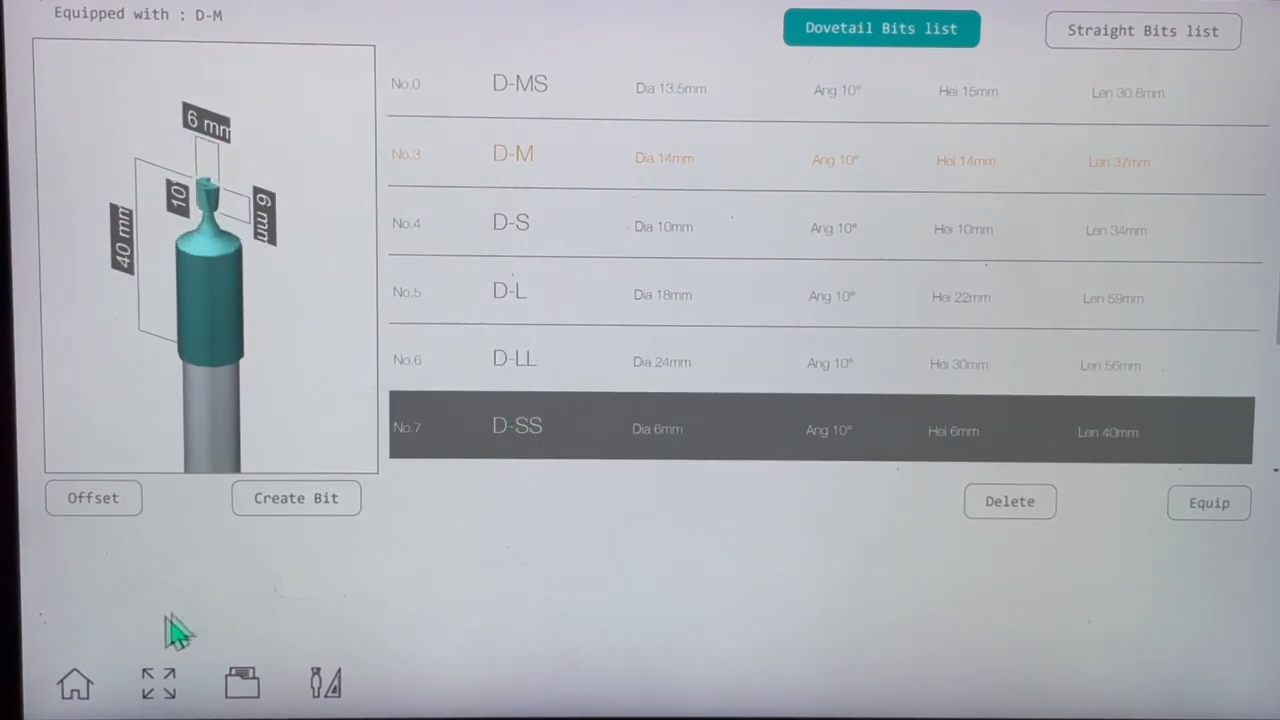